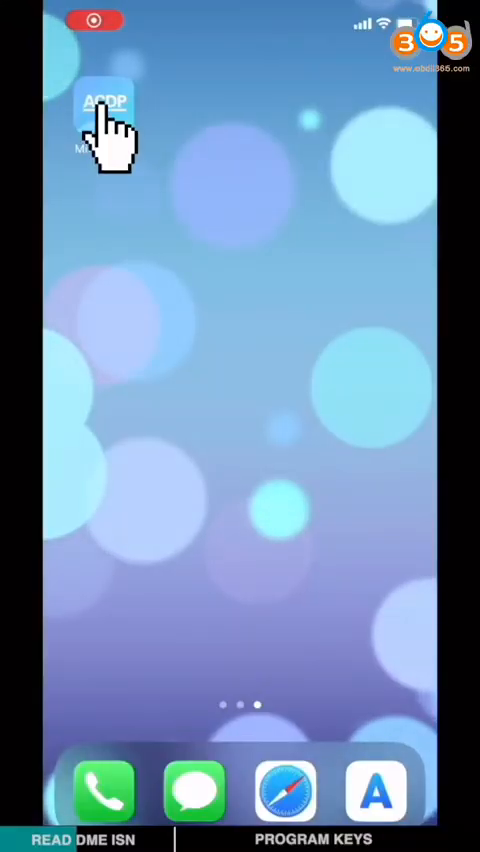
# Launch the Yanhua Mini ACDP app and open BMW DME ISN functions.
pyautogui.click(105, 105)
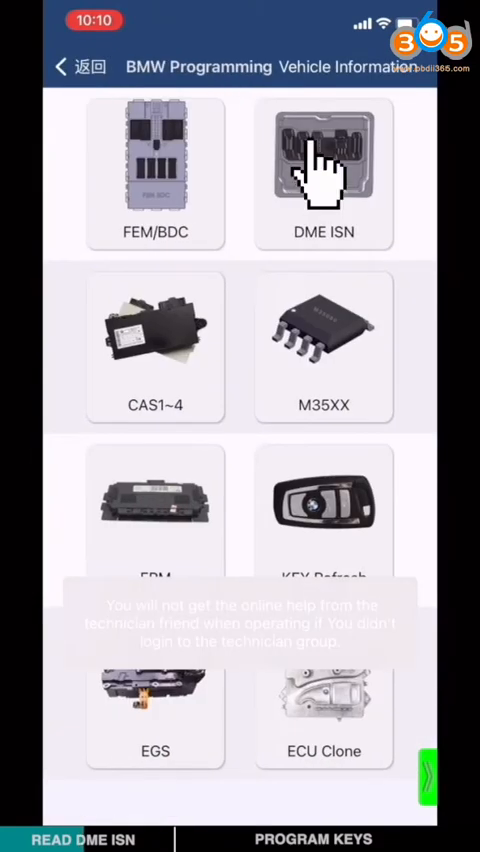
pyautogui.click(323, 160)
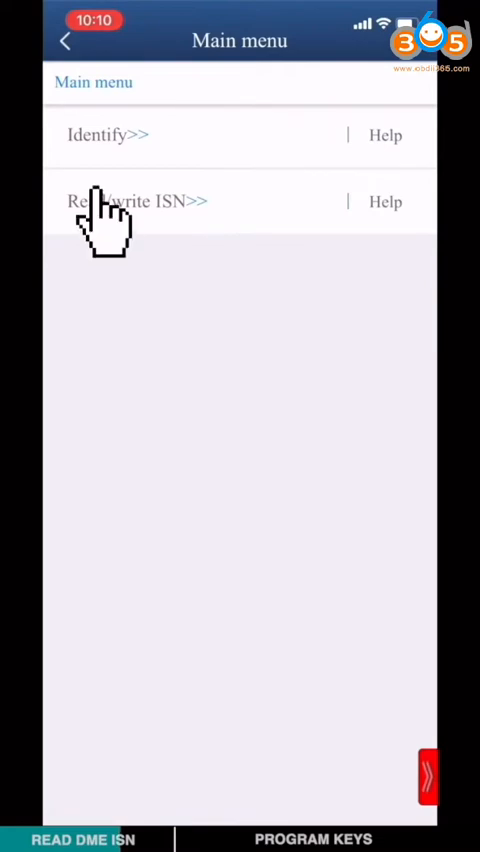
# Read the DME ISN with EEPROM backup, export the ISN and VIN, then quit.
pyautogui.click(135, 201)
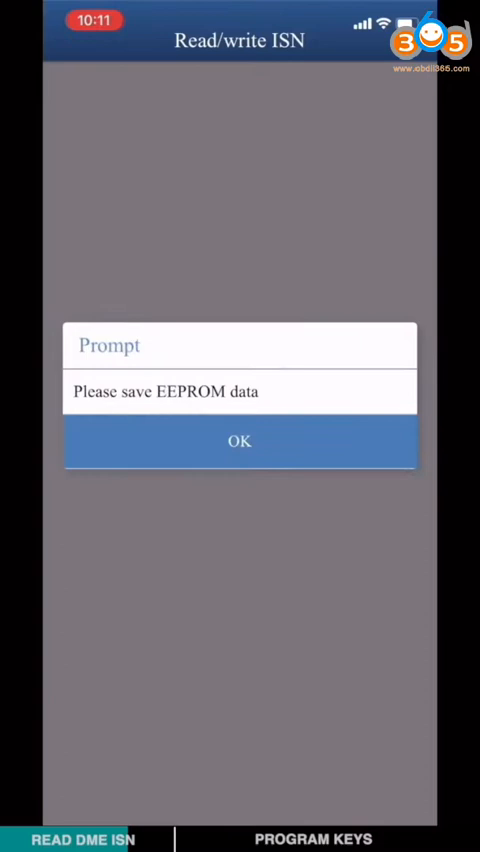
pyautogui.click(239, 441)
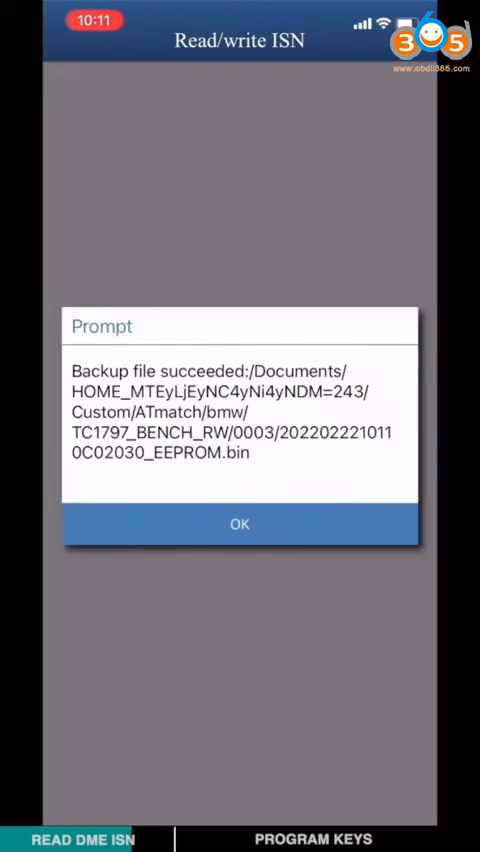
pyautogui.click(239, 524)
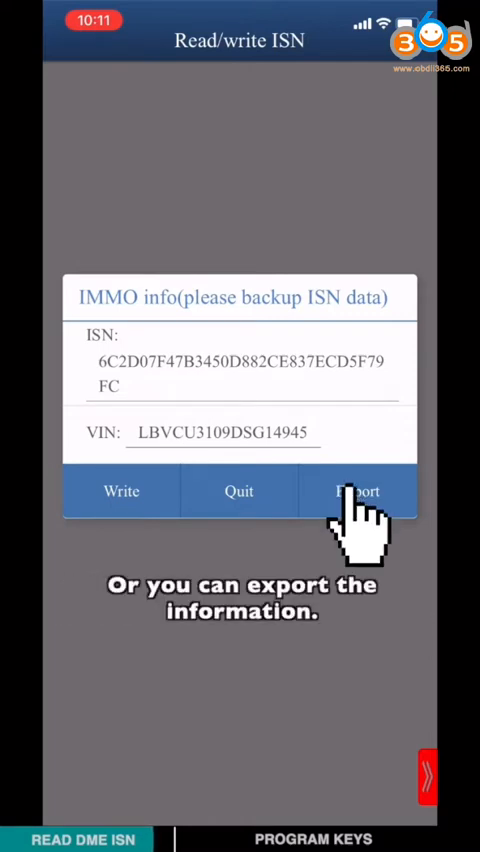
pyautogui.click(357, 491)
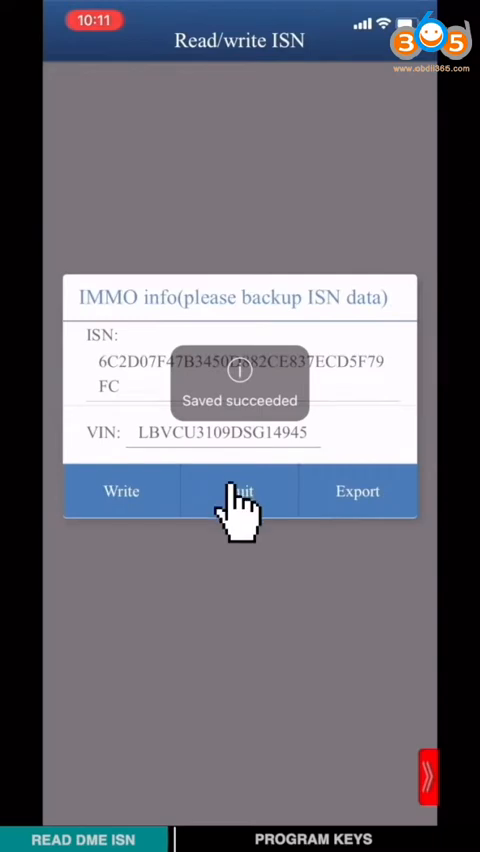
pyautogui.click(239, 491)
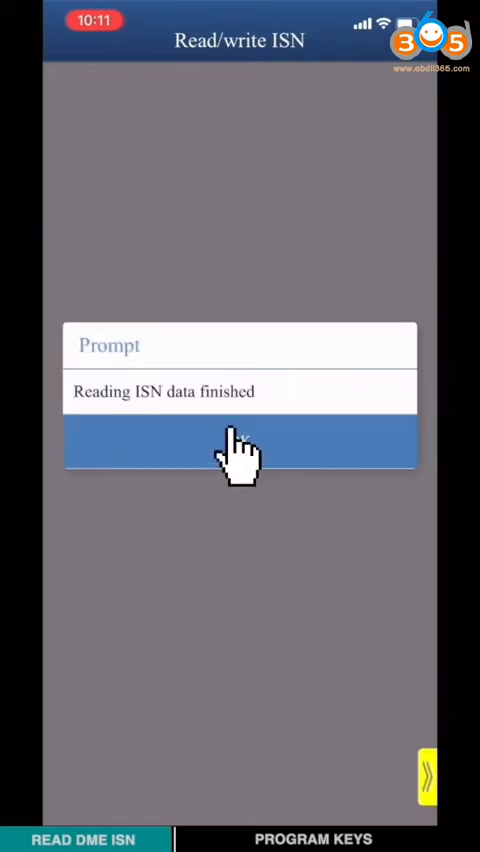
pyautogui.click(240, 442)
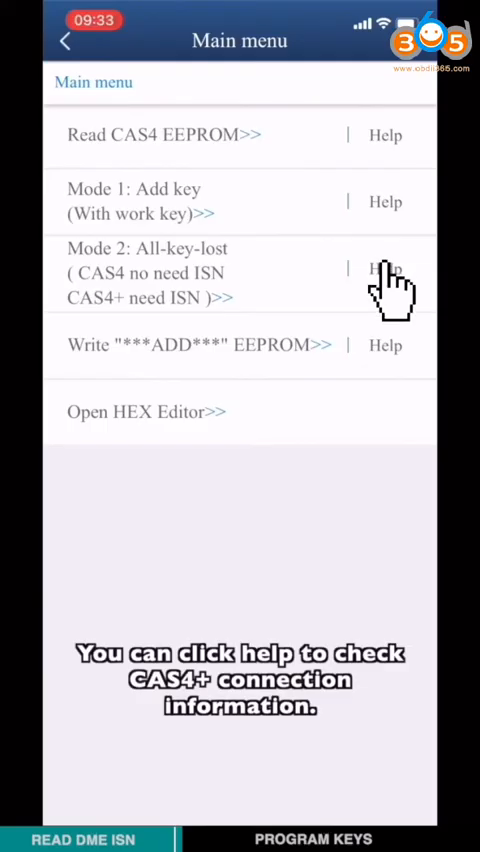
# View the CAS4+ all-key-lost connection pictures, then return to the module list.
pyautogui.click(385, 270)
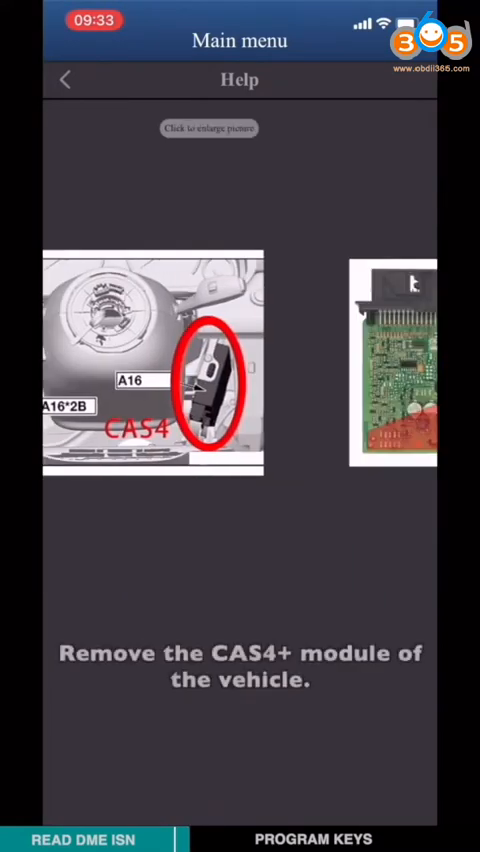
pyautogui.hscroll(-3)
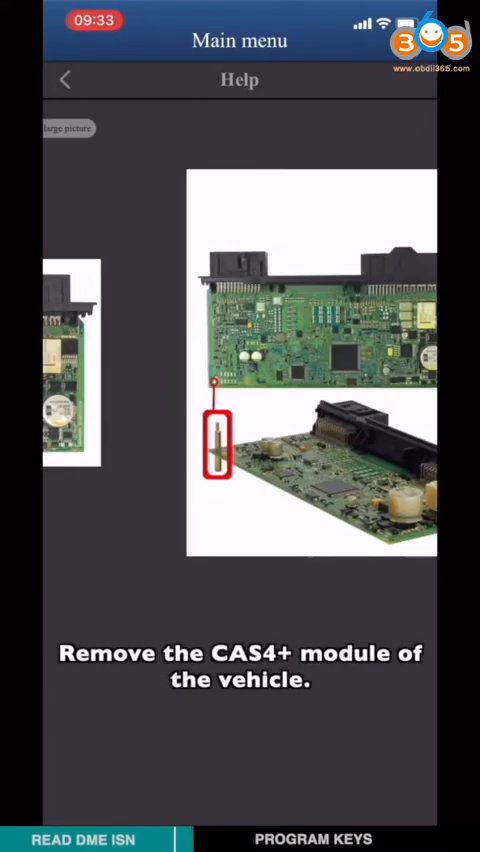
pyautogui.click(64, 79)
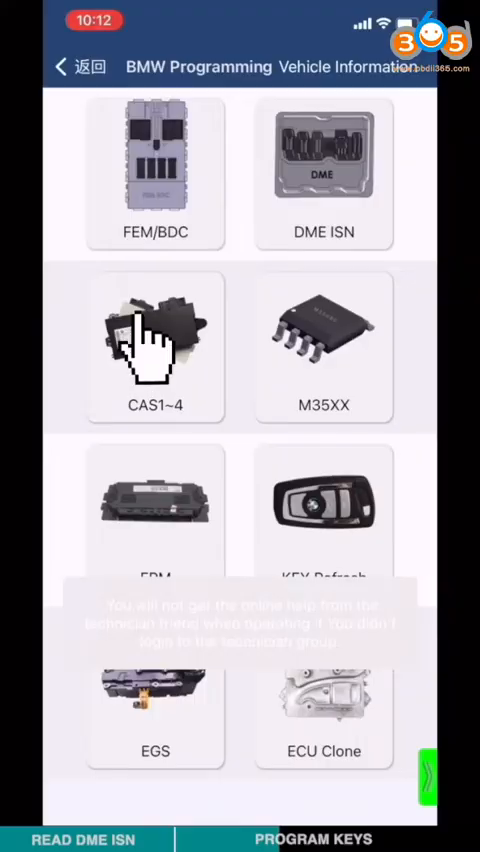
# Select CAS1~4, CAS4/CAS4+, ICP mode and ICP 9S12XEP100 (Mask 5M48H/1N35H).
pyautogui.click(155, 350)
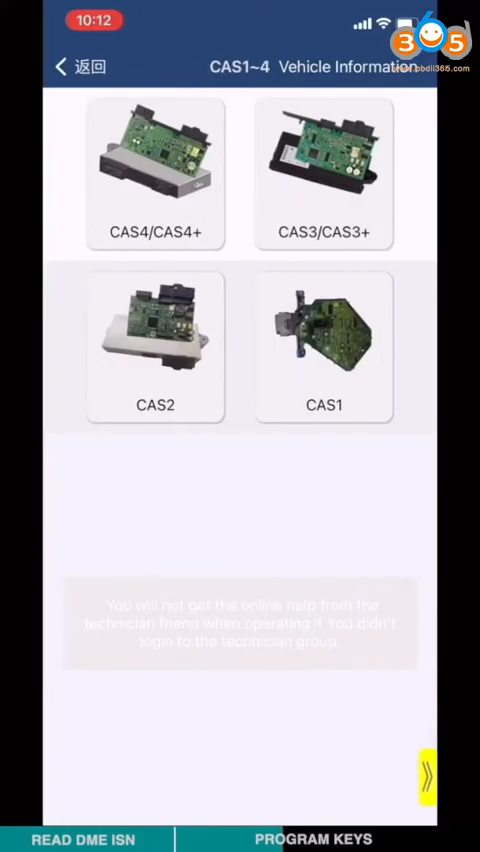
pyautogui.click(155, 174)
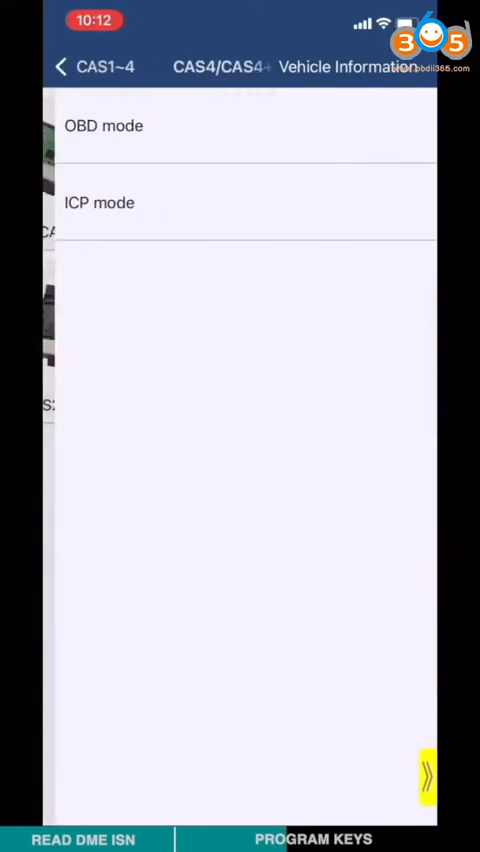
pyautogui.click(99, 202)
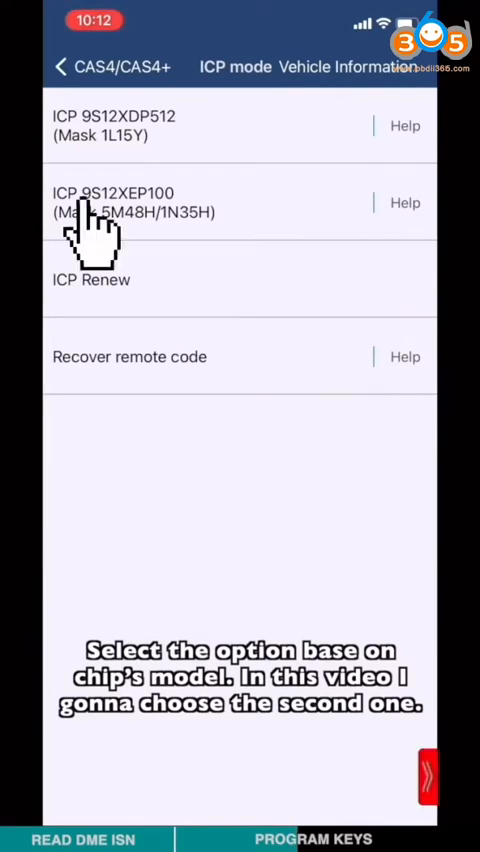
pyautogui.click(130, 202)
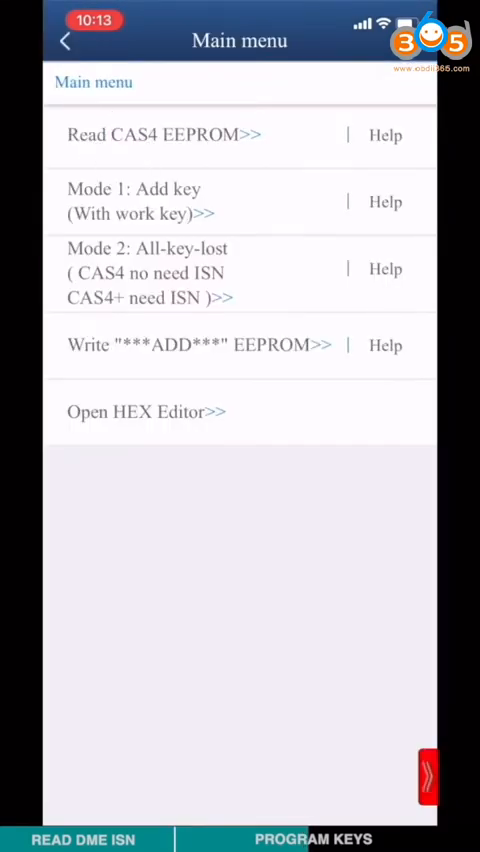
# Read the CAS4+ EEPROM, confirming pin detection, VIN and version, and keep the DFLASH backup.
pyautogui.click(163, 134)
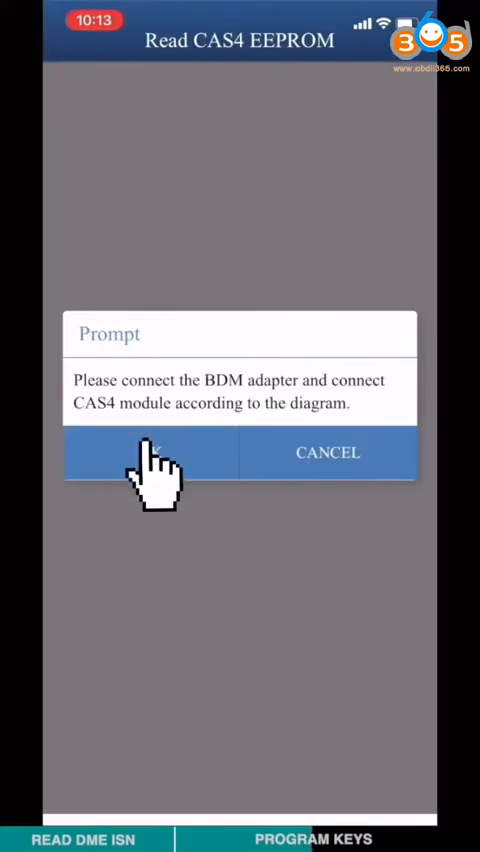
pyautogui.click(152, 452)
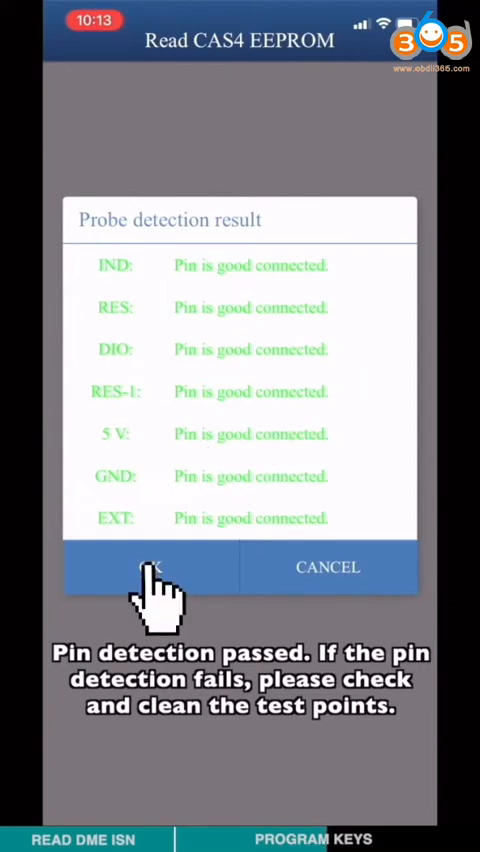
pyautogui.click(152, 567)
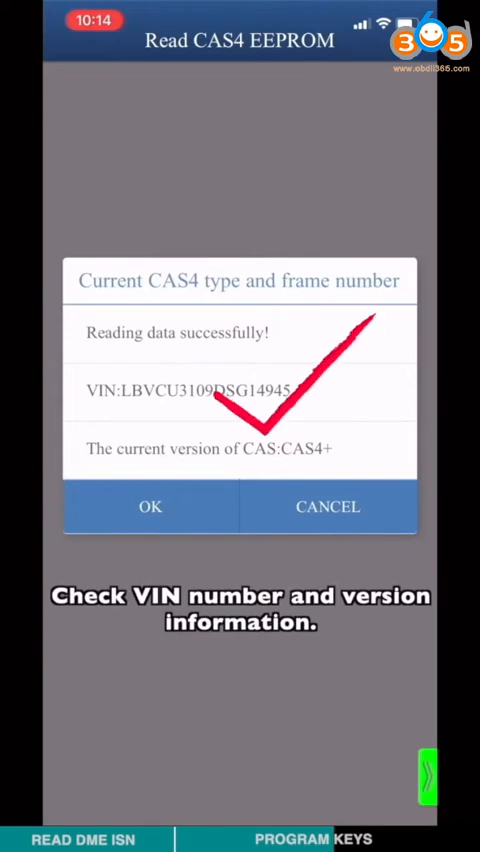
pyautogui.click(150, 506)
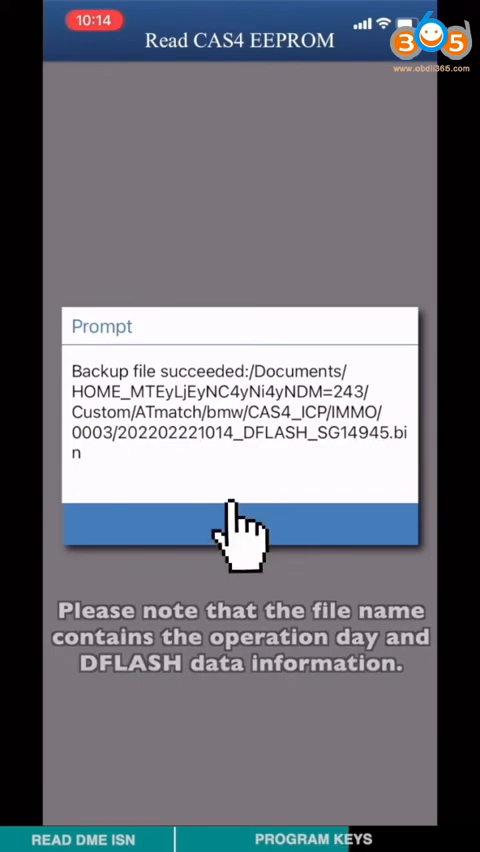
pyautogui.click(240, 538)
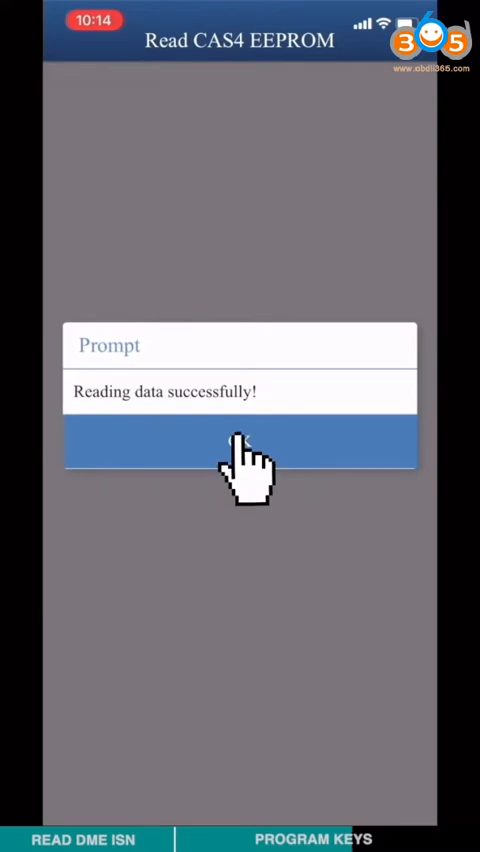
pyautogui.click(240, 441)
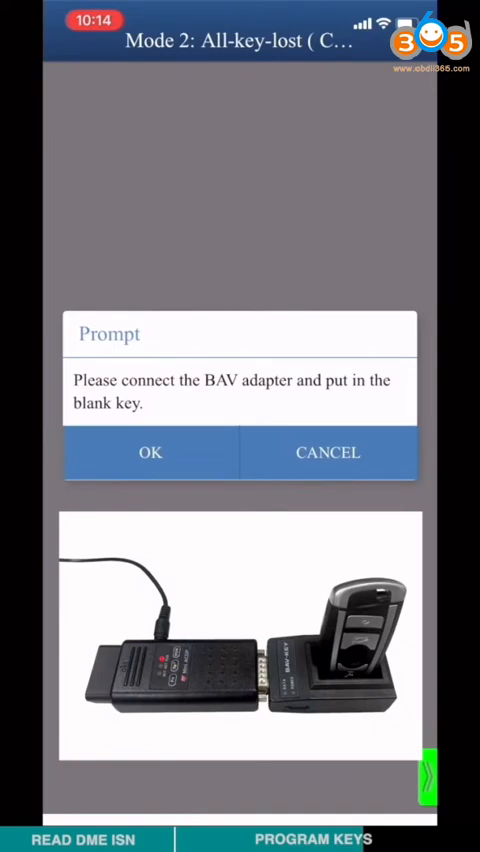
# Confirm the BAV adapter, blank key ID and CAS4+ VIN, then choose a free key slot.
pyautogui.click(150, 452)
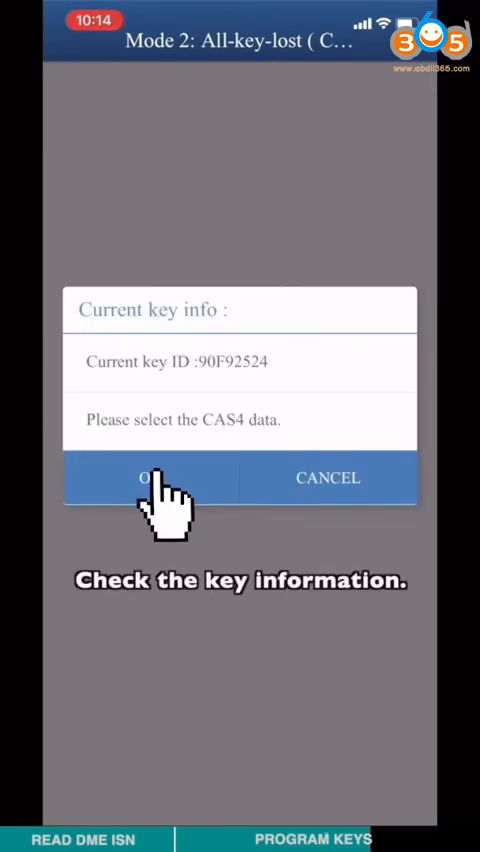
pyautogui.click(152, 477)
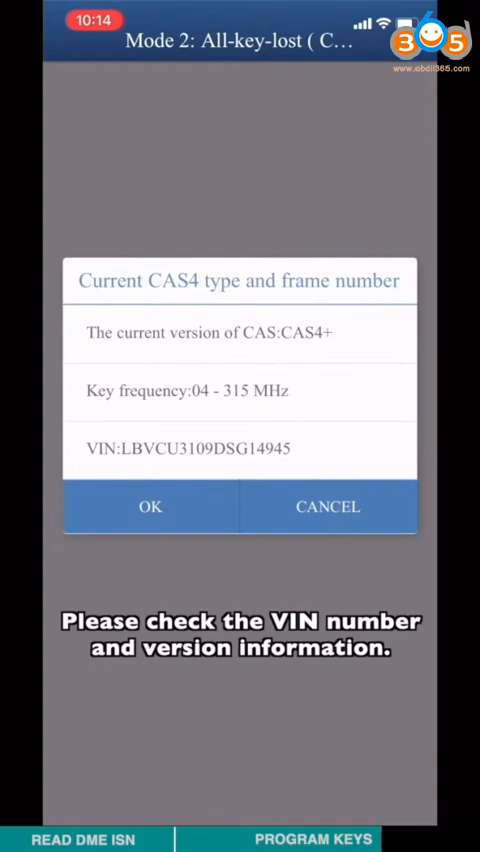
pyautogui.click(150, 506)
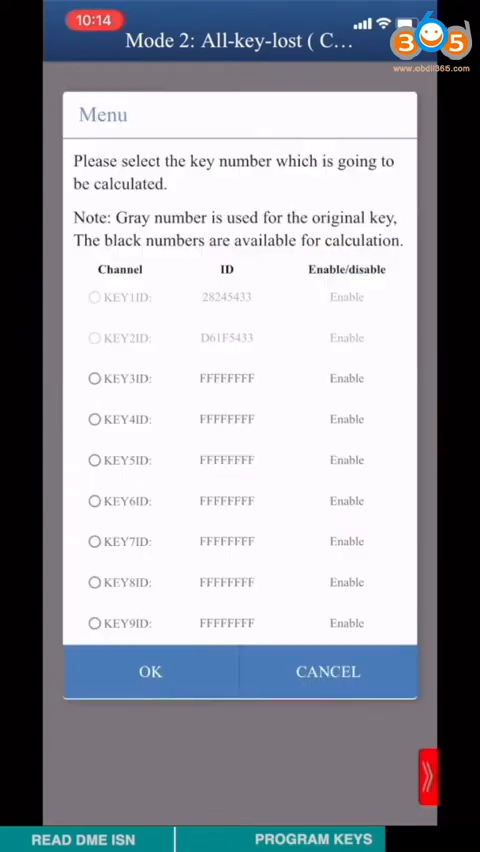
pyautogui.click(95, 378)
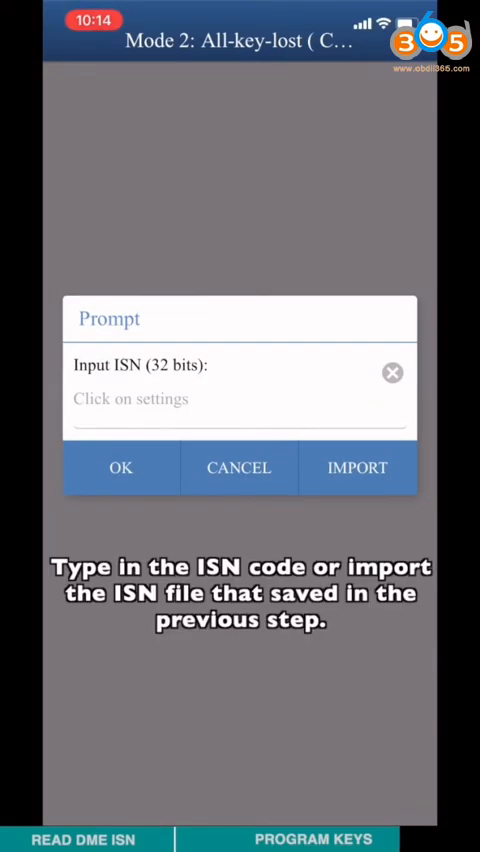
# Import the saved .ISN file from fromjs to program the key and keep the ADD backup.
pyautogui.click(357, 467)
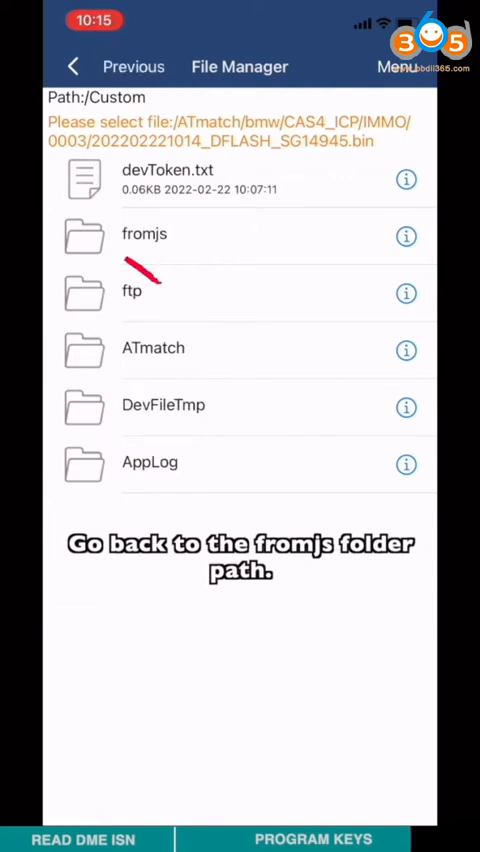
pyautogui.click(144, 233)
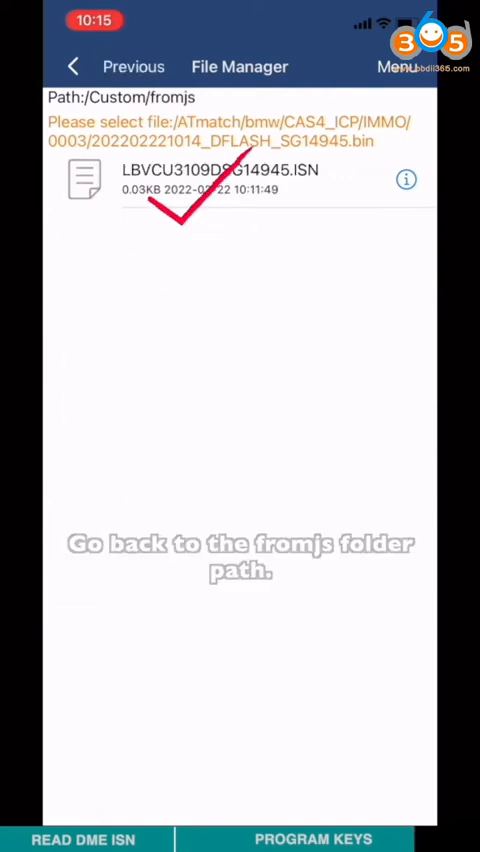
pyautogui.click(240, 180)
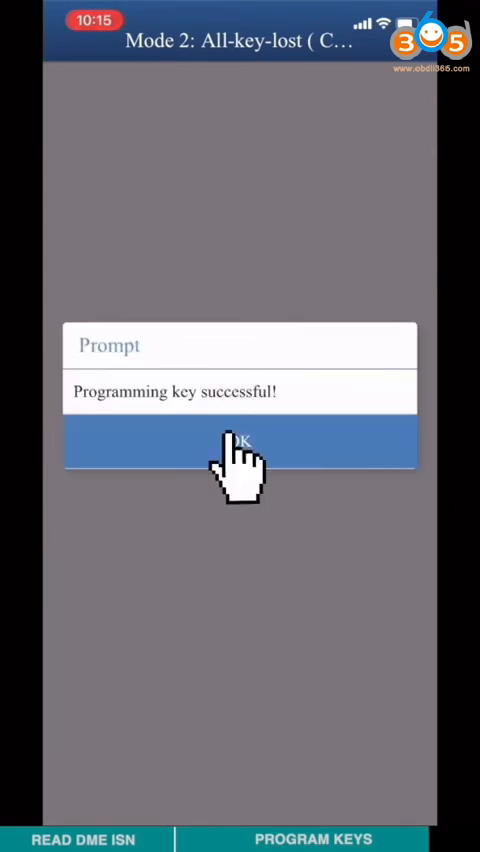
pyautogui.click(240, 440)
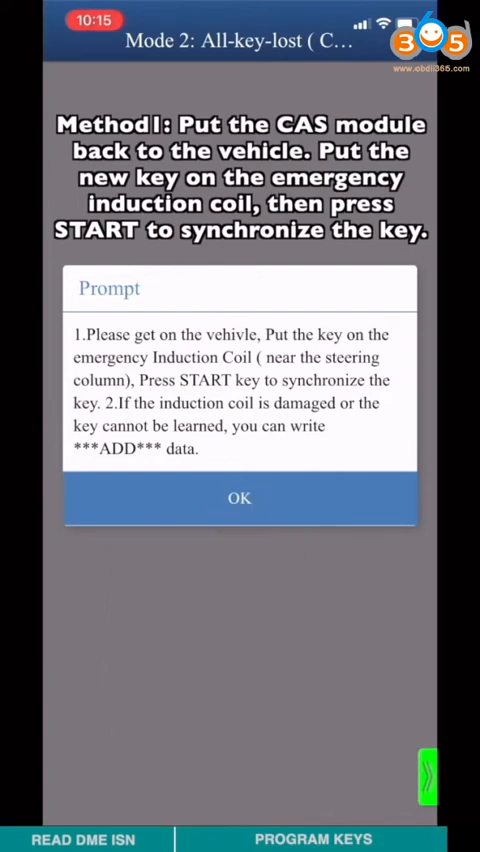
pyautogui.click(239, 498)
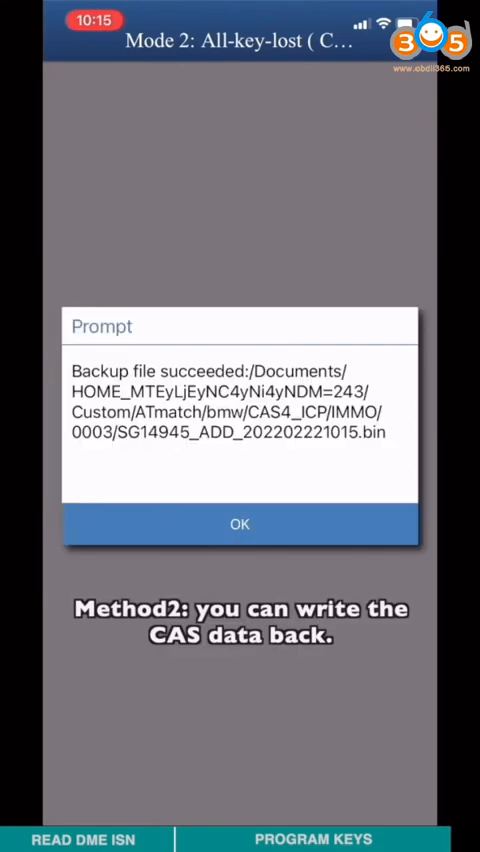
pyautogui.click(239, 523)
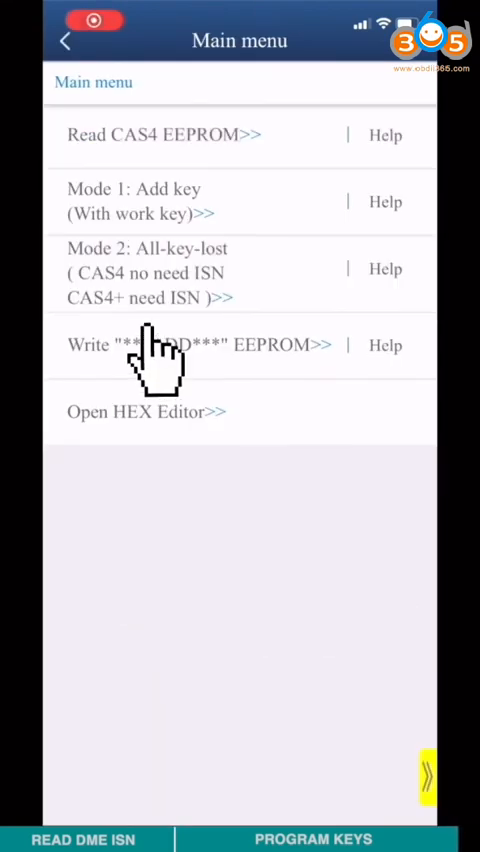
# Write the ADD EEPROM to the CAS4+ through the BDM adapter and confirm completion.
pyautogui.click(195, 344)
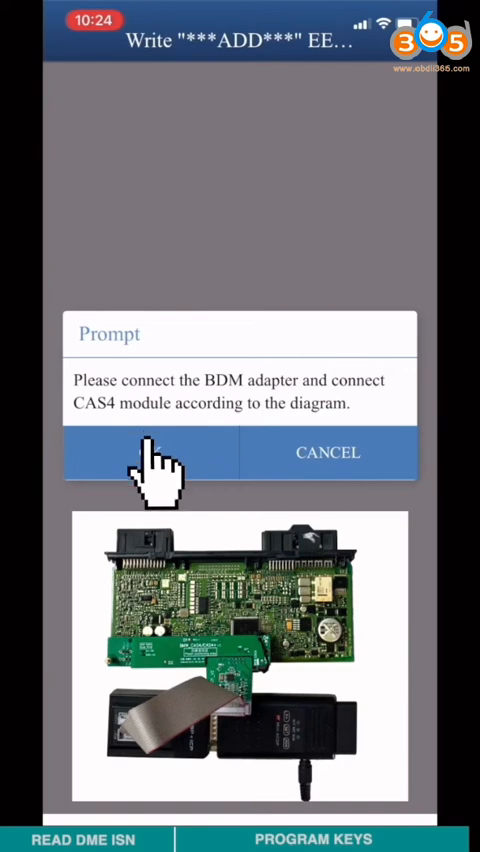
pyautogui.click(152, 452)
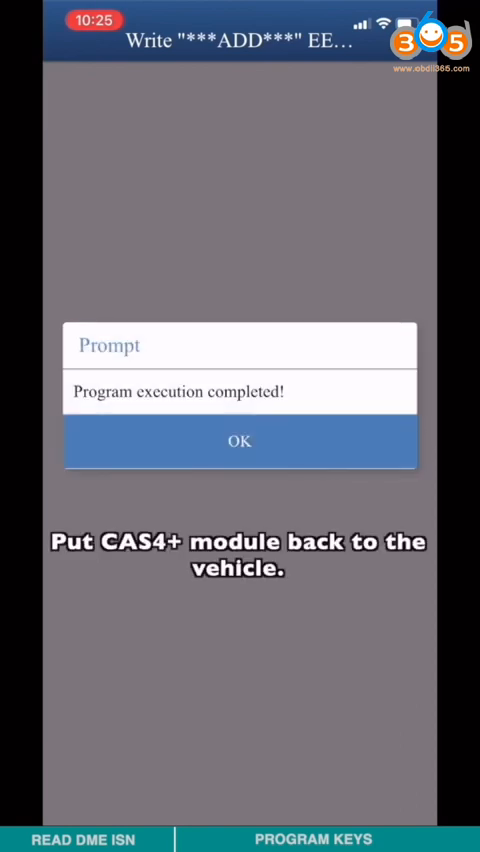
pyautogui.click(239, 440)
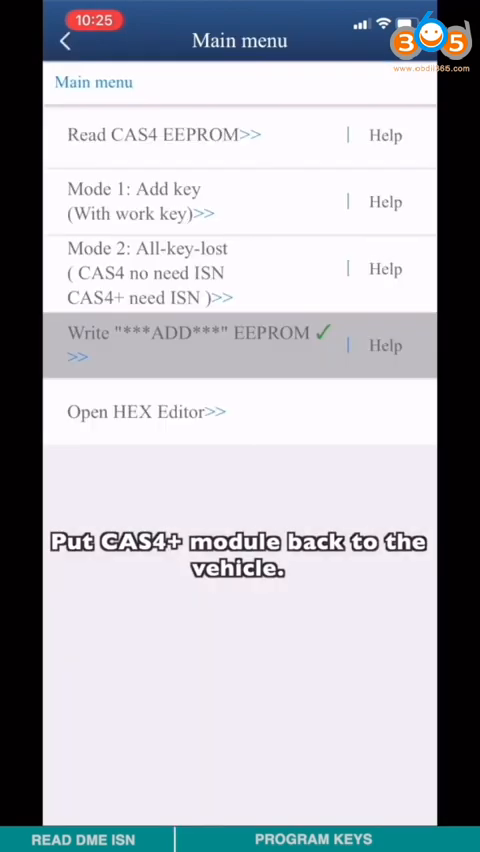